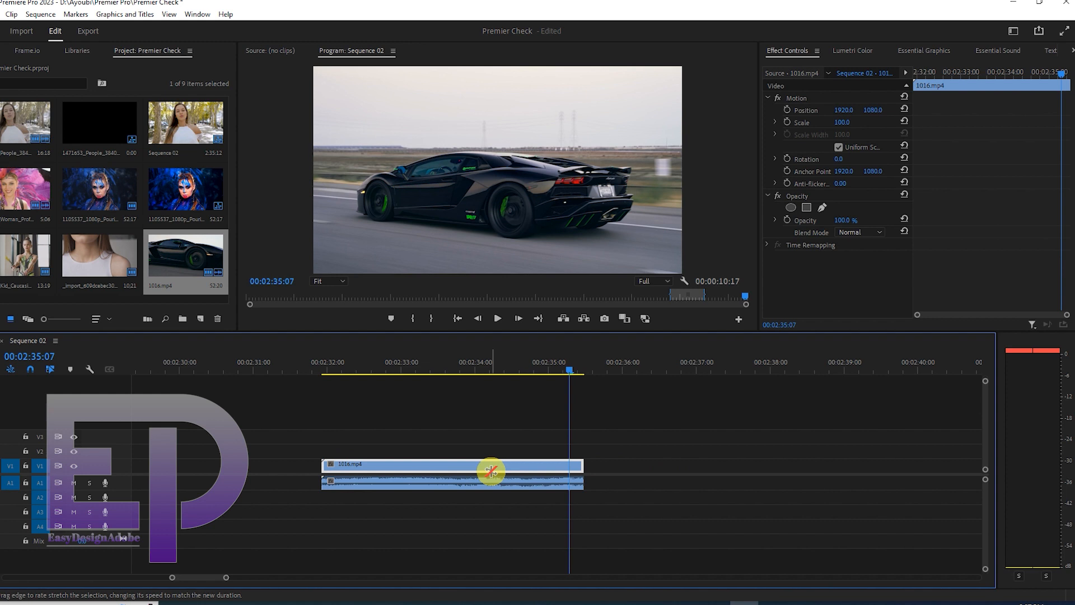
Change the car clip's duration to 00:00:07:14 so its speed drops to 47.09%.
right_click(491, 472)
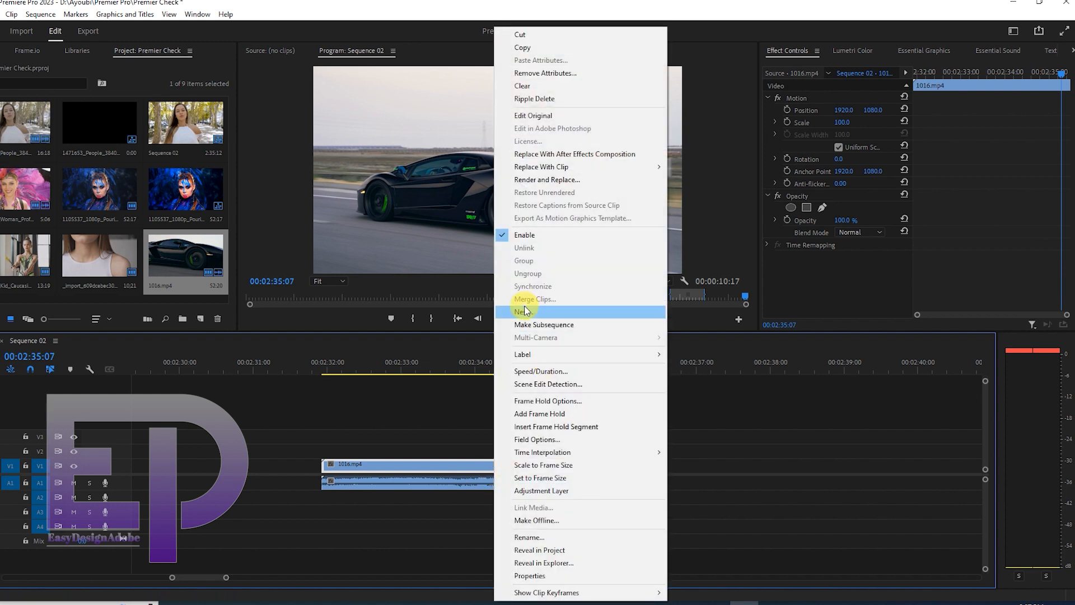
left_click(542, 371)
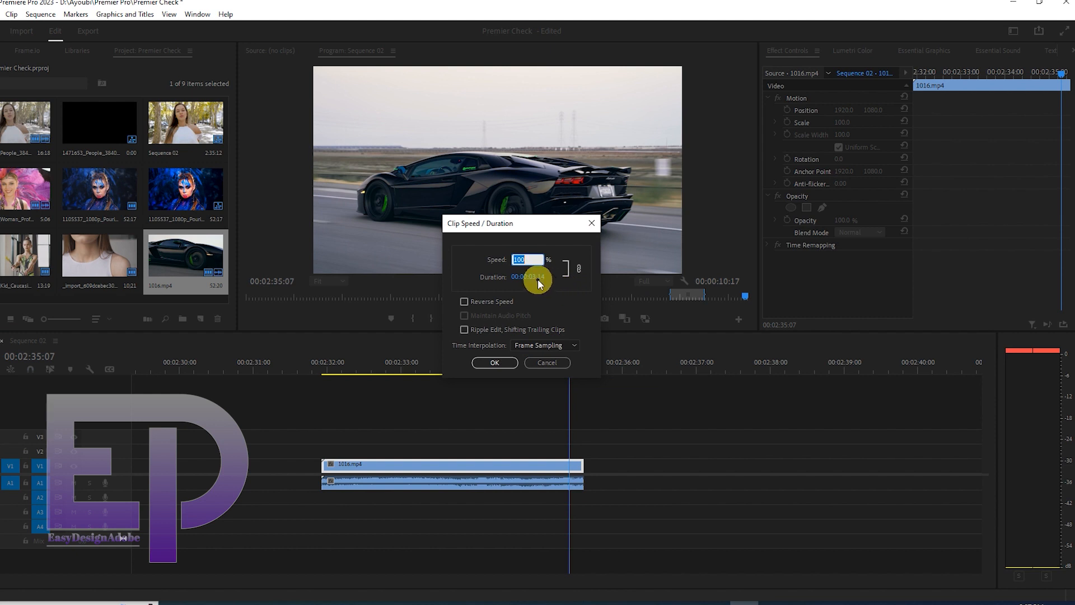
left_click(536, 277)
type("7")
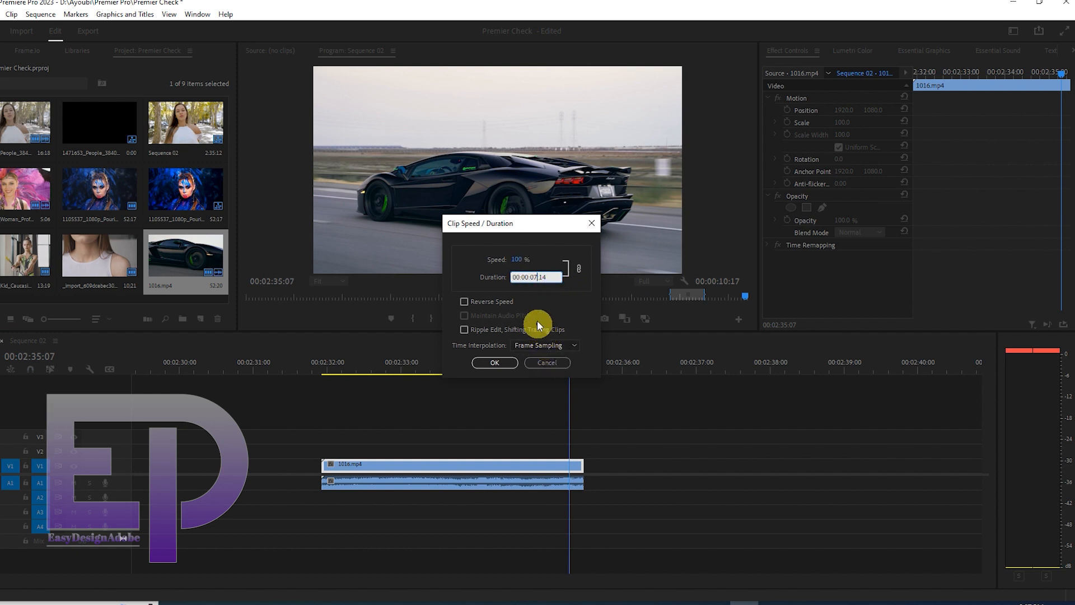
left_click(536, 277)
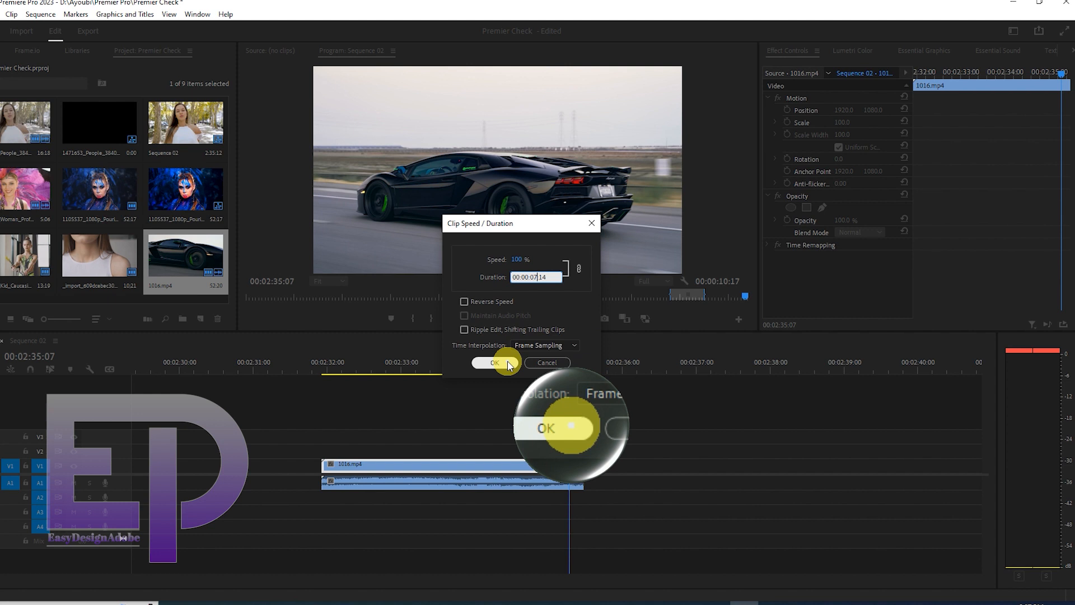
left_click(494, 362)
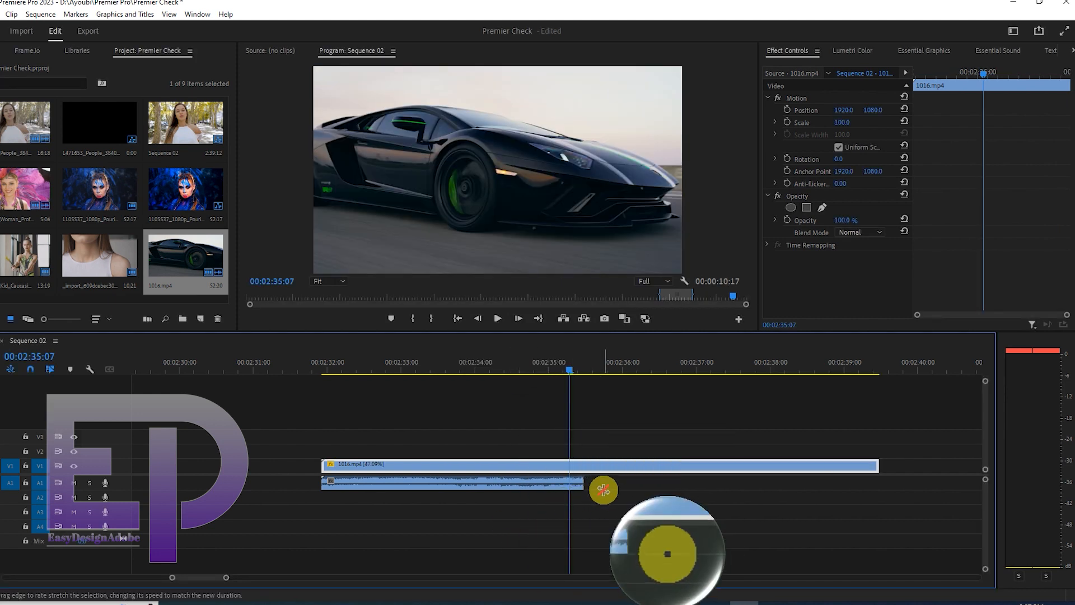
left_click(327, 371)
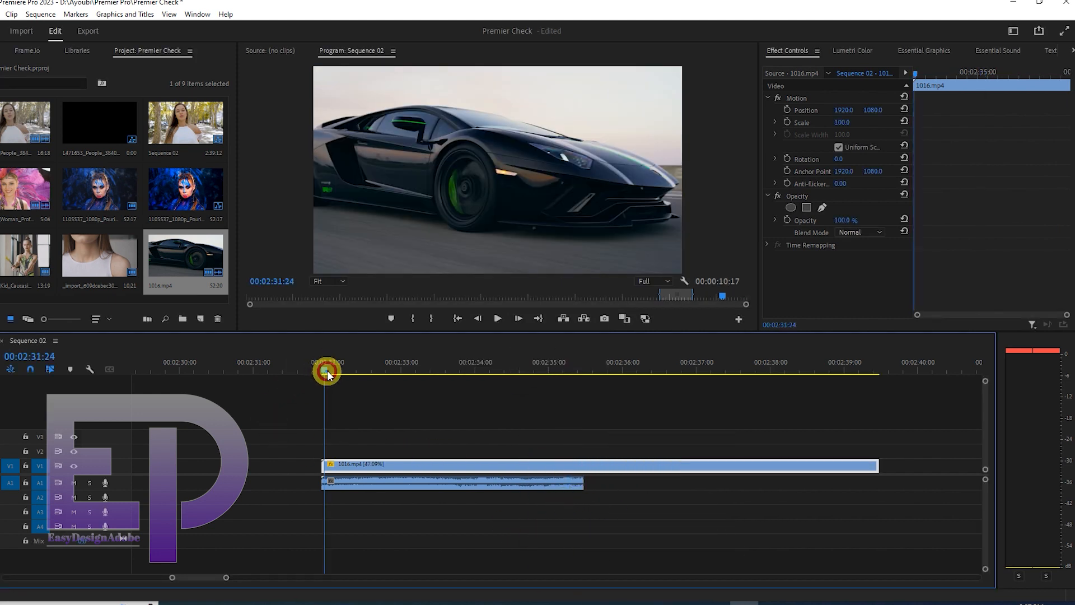
Preview the slowed clip, then set its Time Interpolation to Optical Flow in Speed/Duration.
left_click(498, 317)
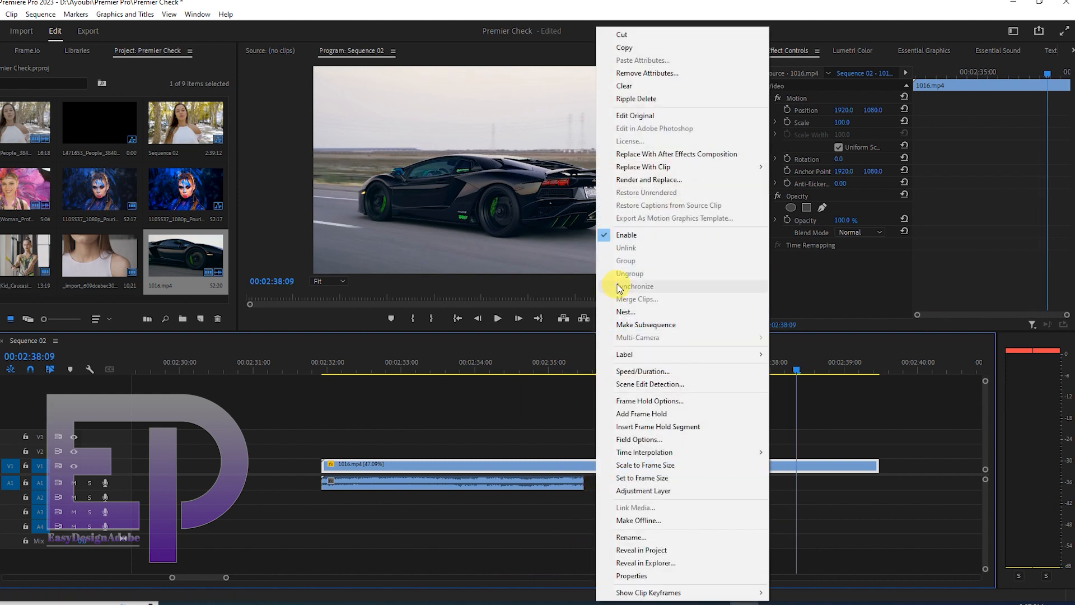
left_click(642, 371)
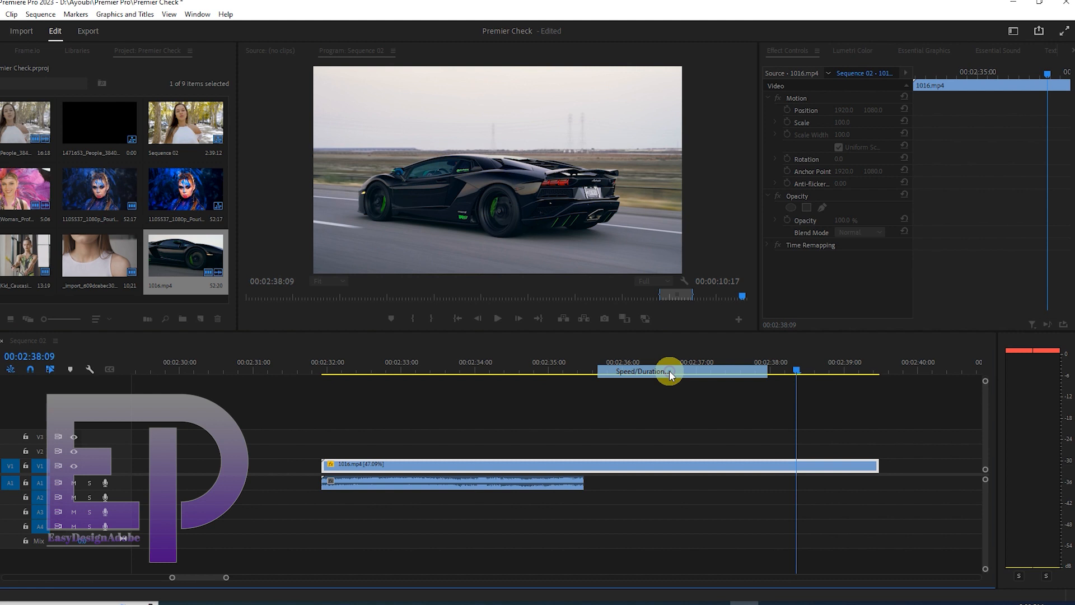
left_click(643, 371)
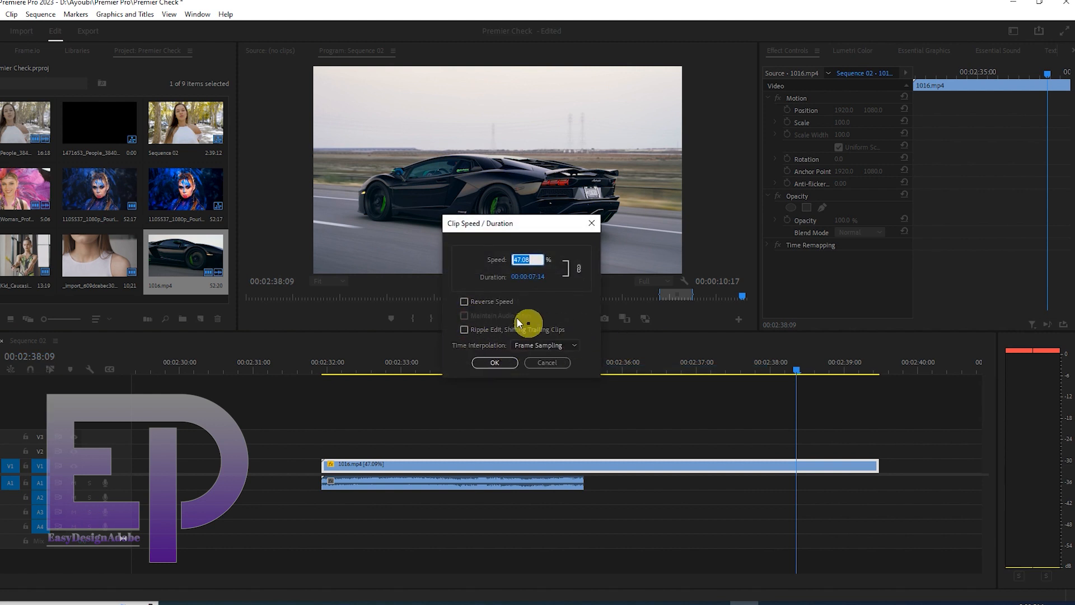
left_click(544, 345)
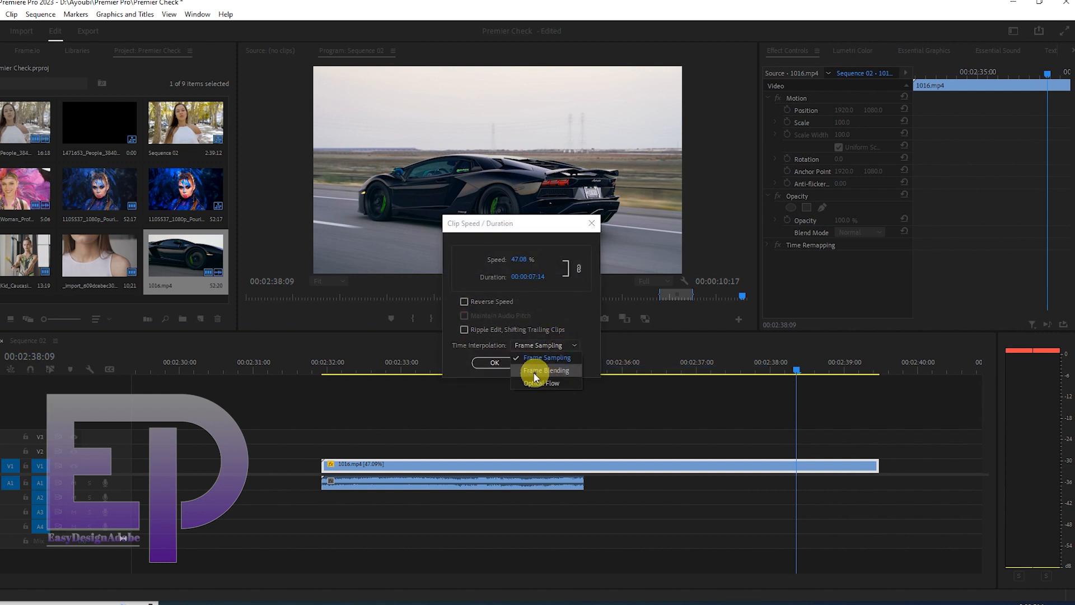
mouse_move(548, 384)
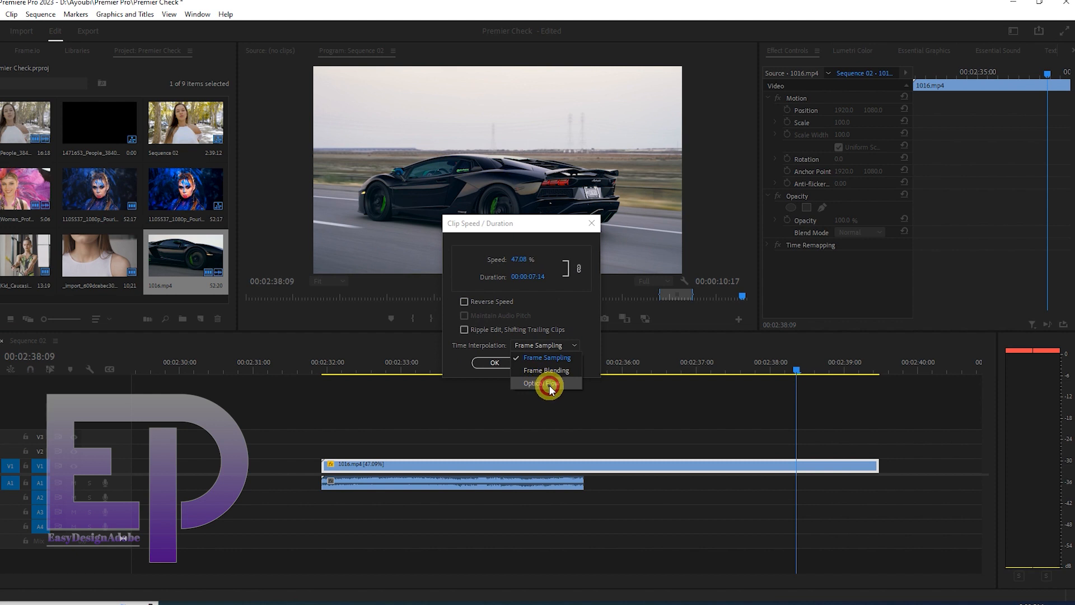
left_click(539, 383)
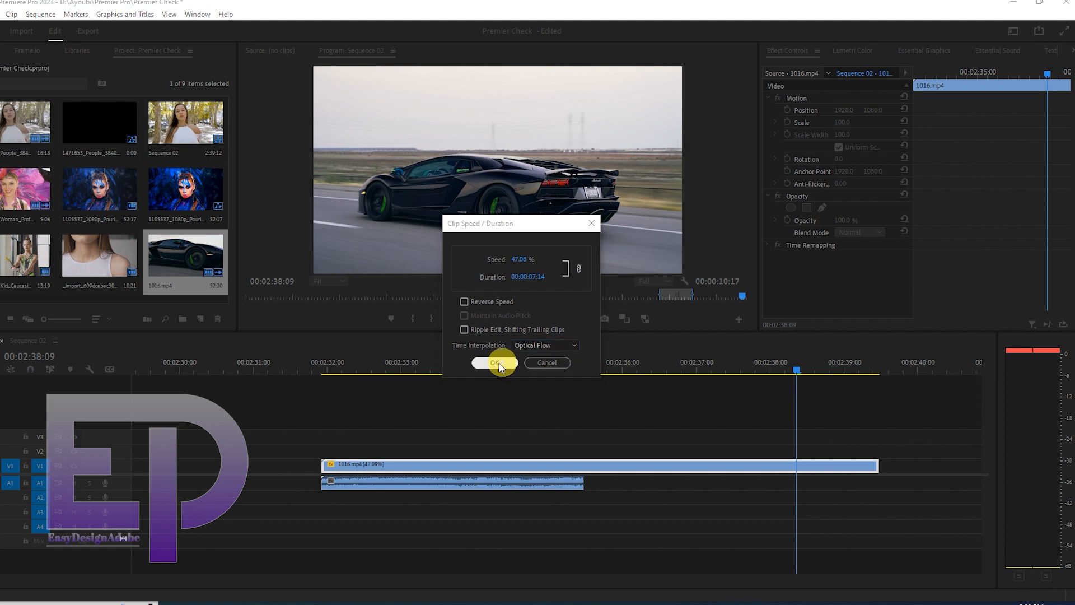
left_click(40, 13)
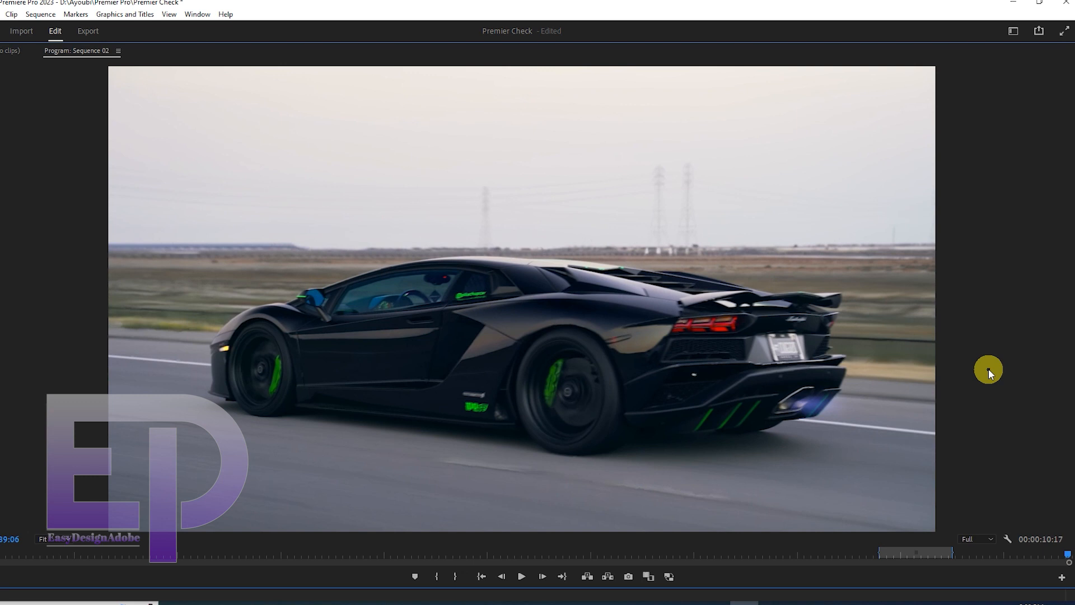
mouse_move(979, 376)
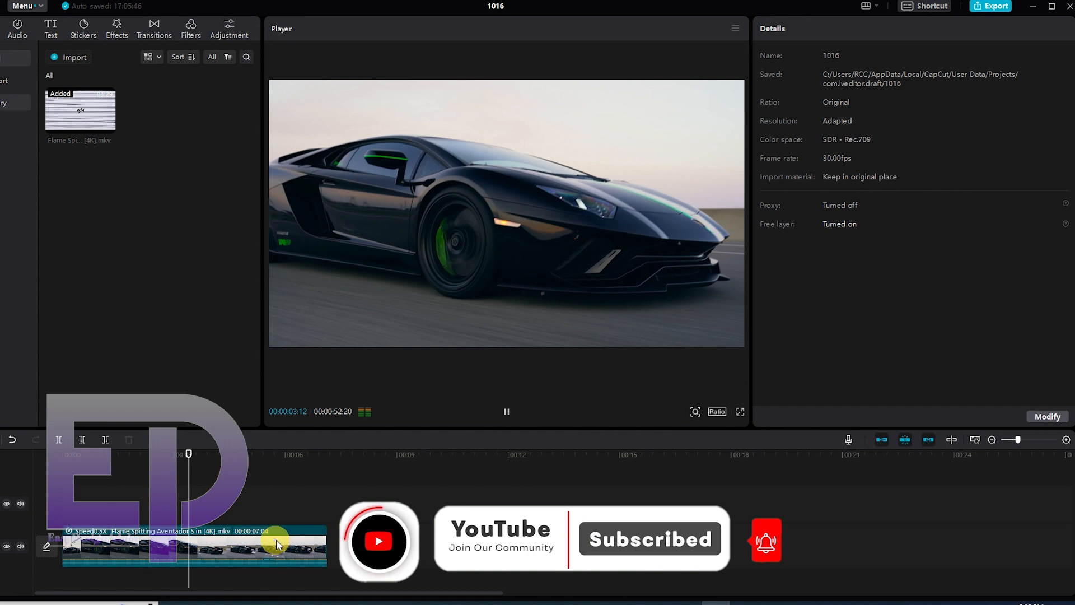
Select the car clip on the CapCut timeline to show its 0.5x speed settings.
left_click(195, 548)
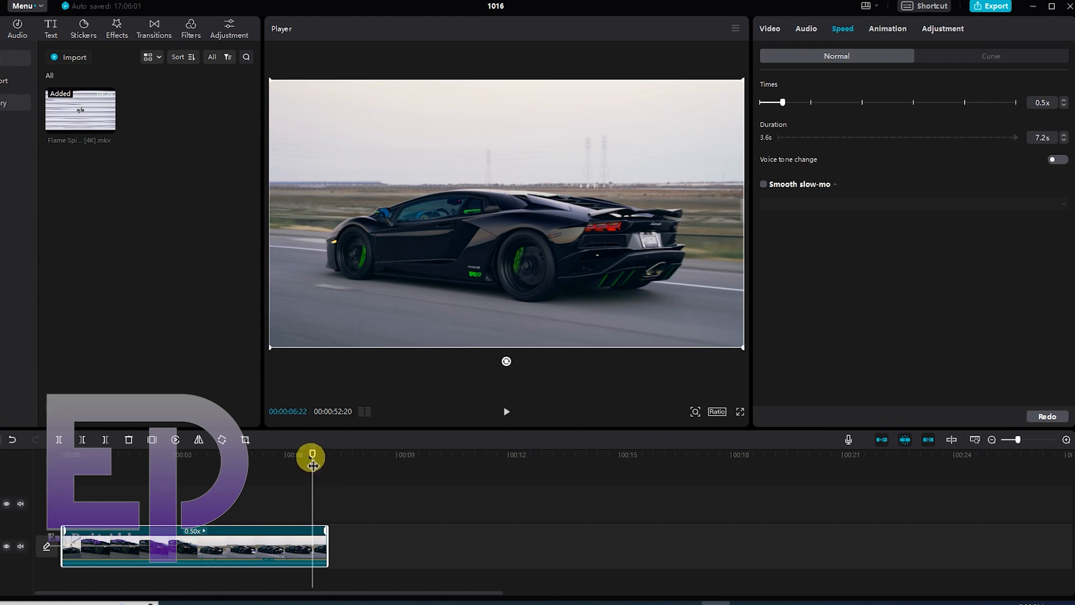
Enable Smooth slow-mo for the 0.5x clip and show its method choices.
left_click(506, 412)
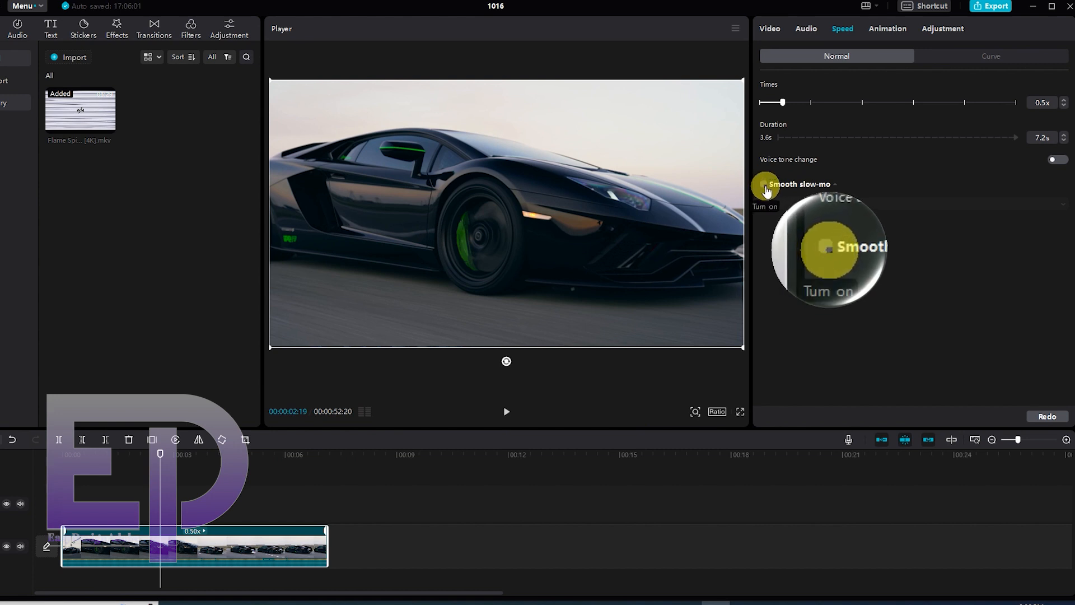
left_click(763, 183)
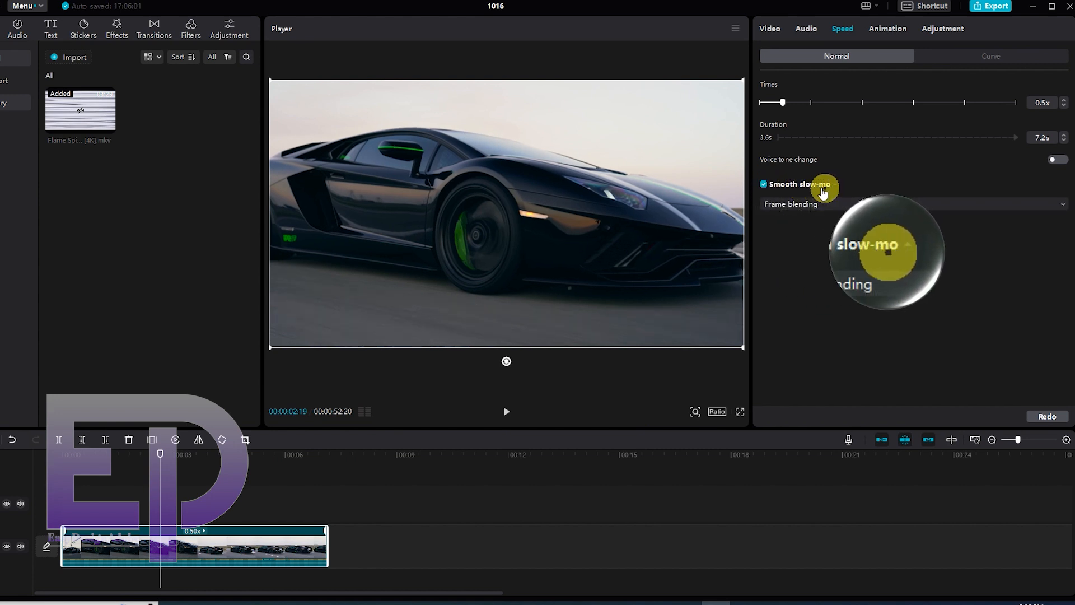
mouse_move(909, 286)
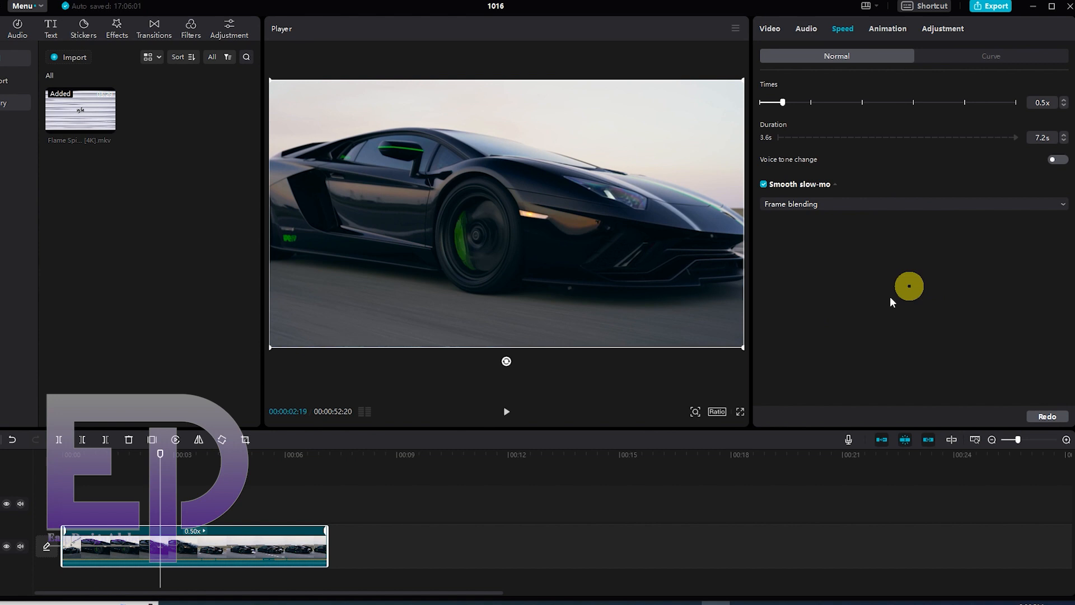
mouse_move(910, 218)
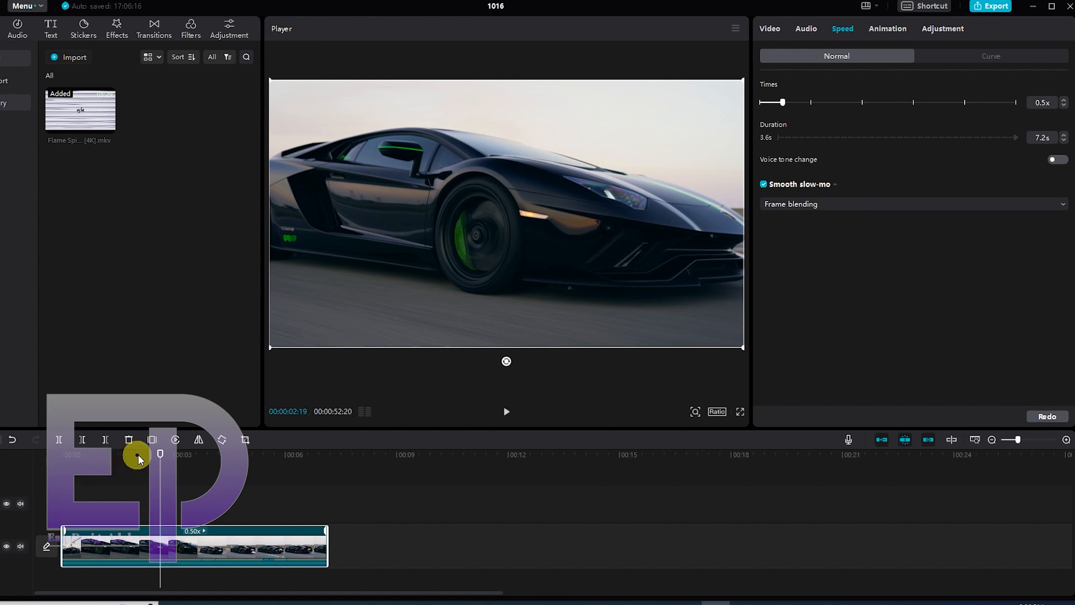
left_click(506, 412)
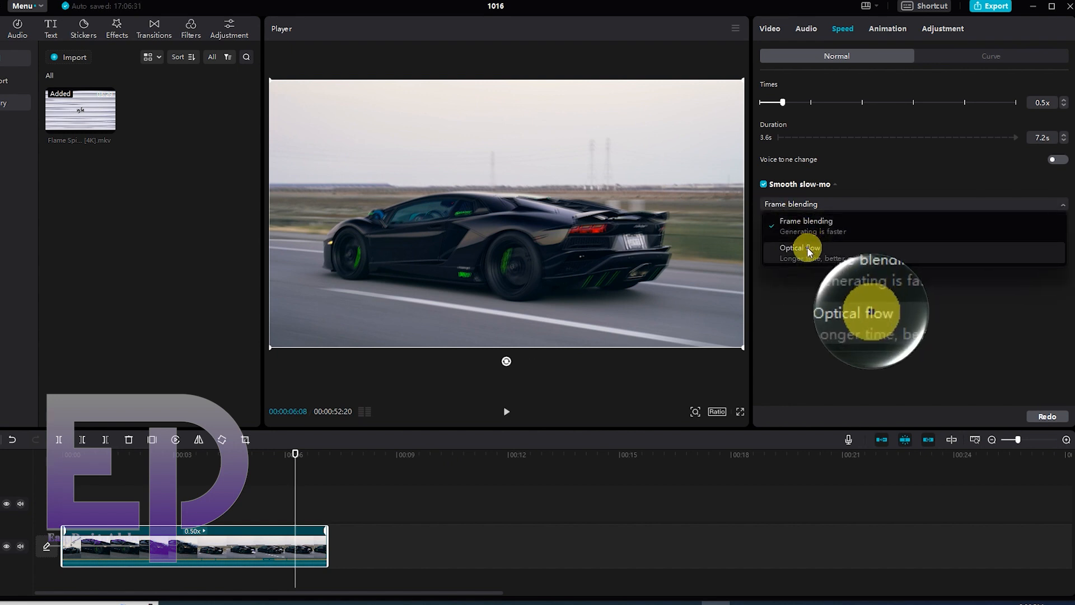
Switch Smooth slow-mo to Optical flow and play the clip from the start to review it.
left_click(800, 248)
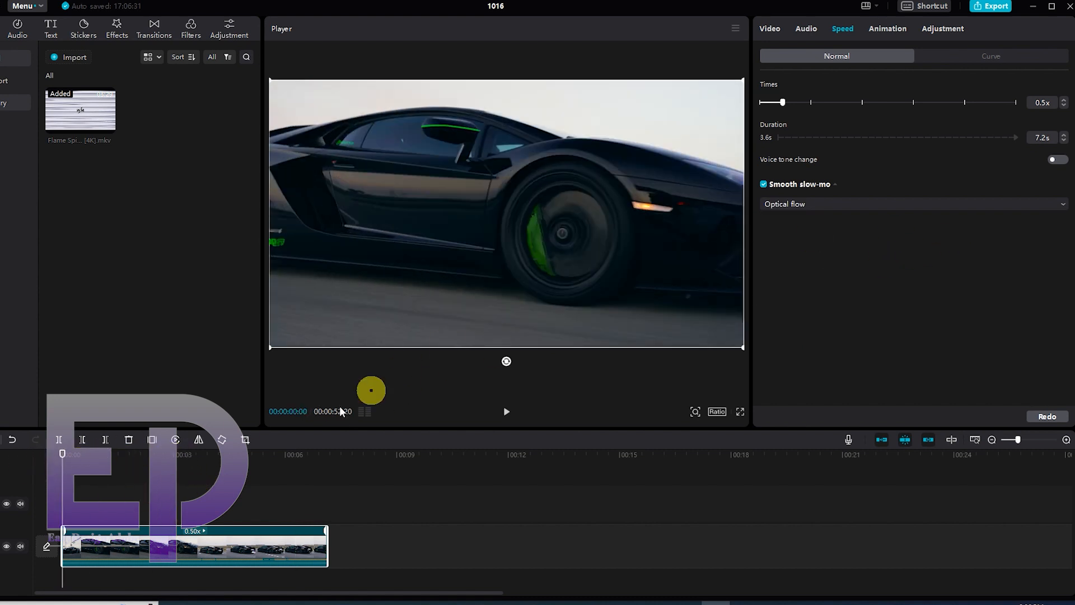
left_click(506, 411)
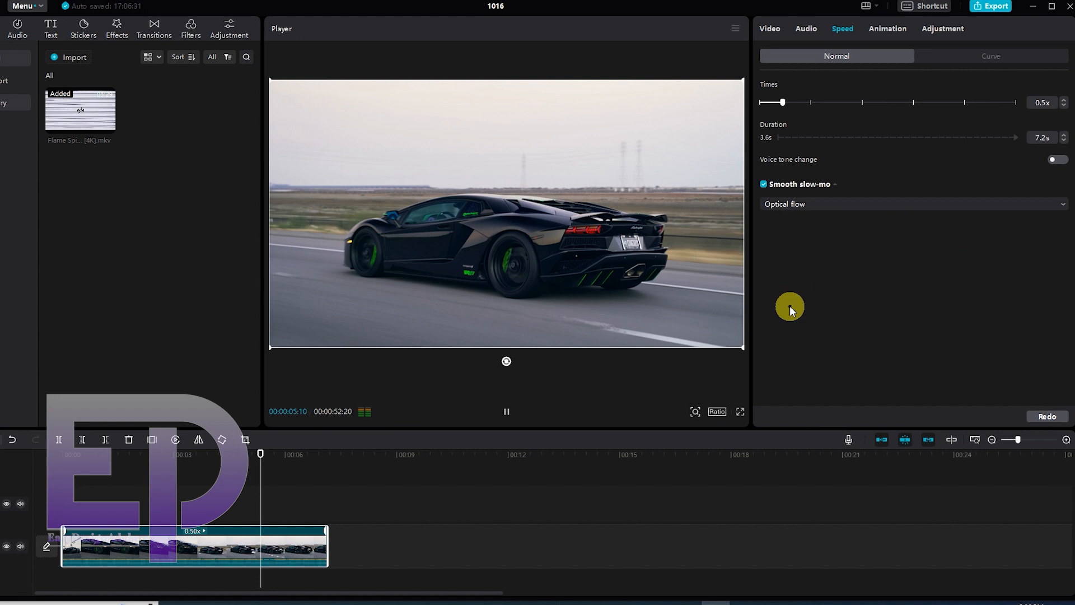
left_click(506, 411)
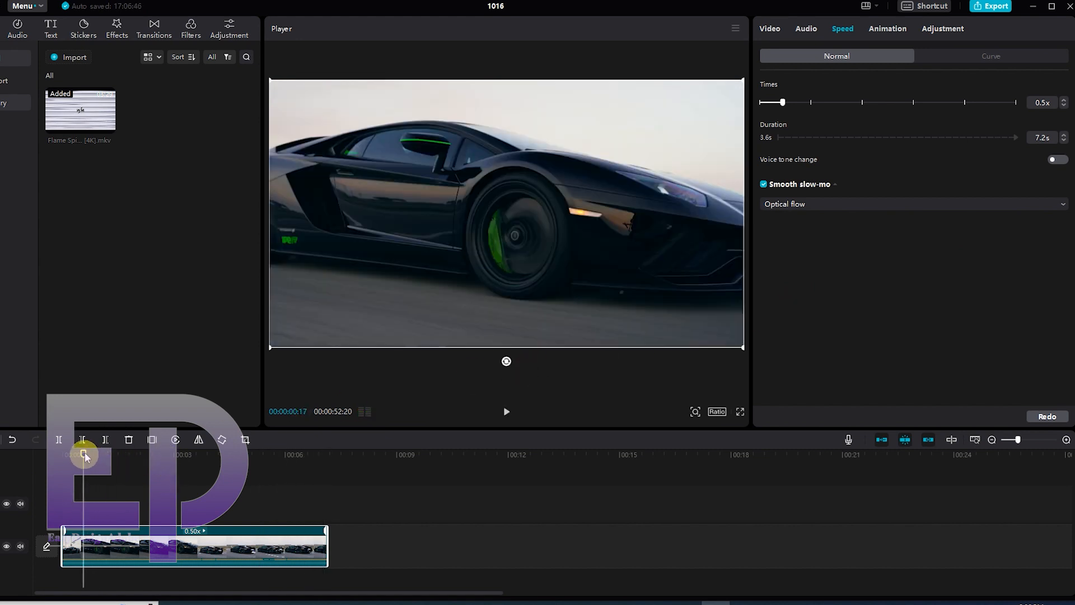
left_click(741, 411)
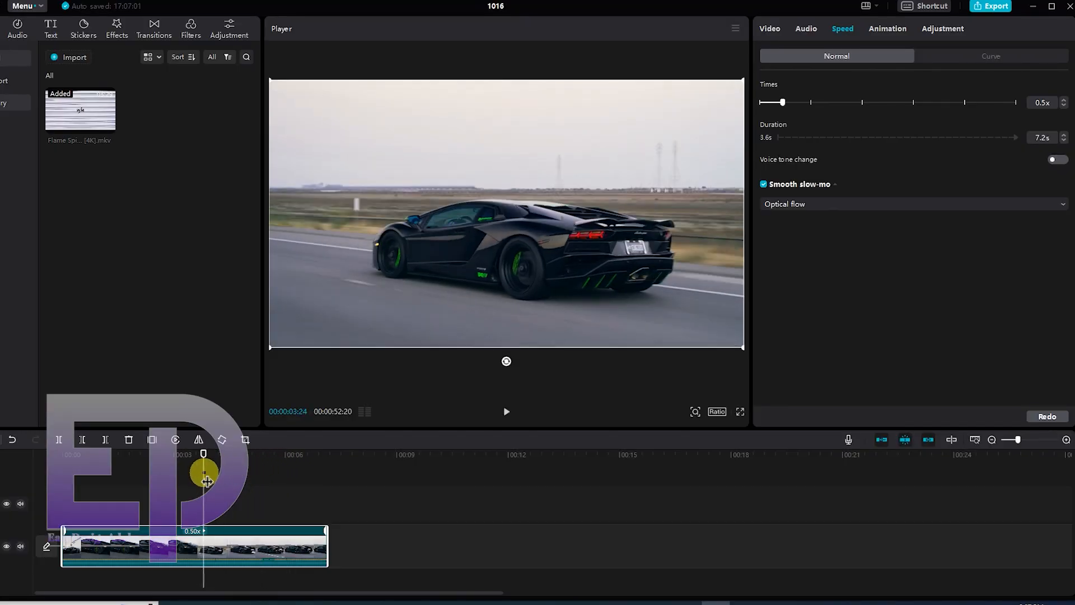
left_click(507, 411)
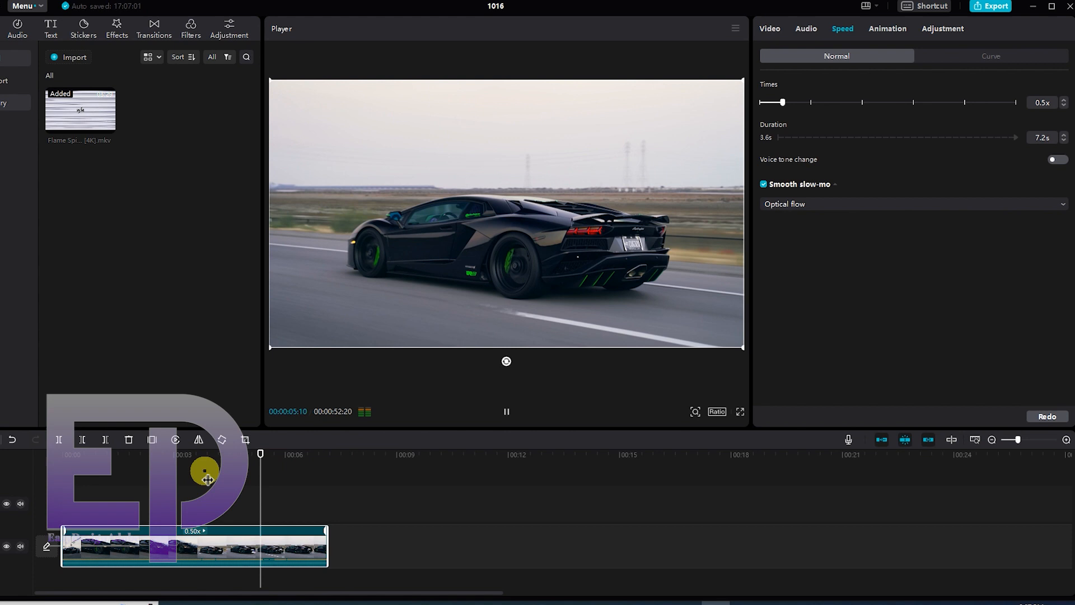